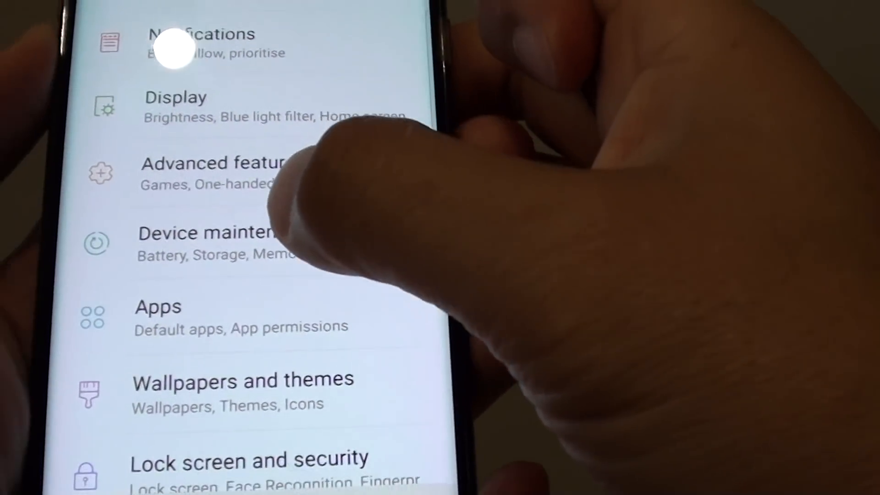
# - Open Device maintenance and scroll through the storage breakdown of videos and applications
pyautogui.click(208, 233)
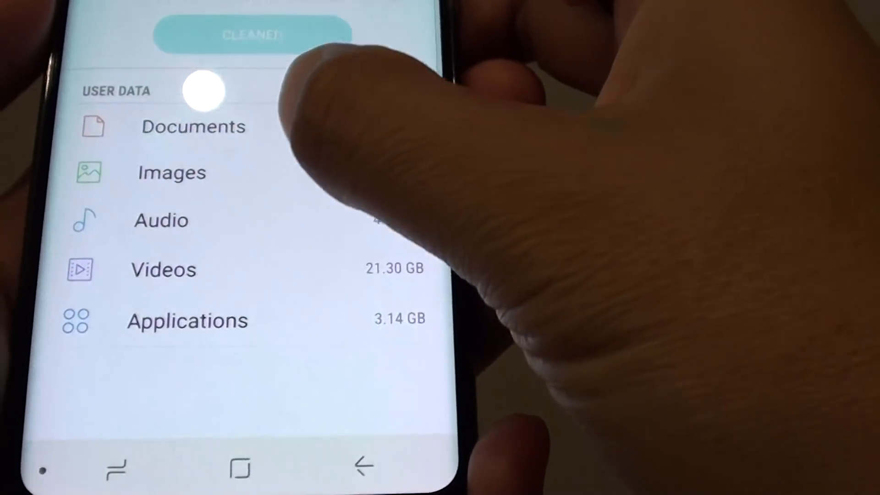
pyautogui.scroll(-3)
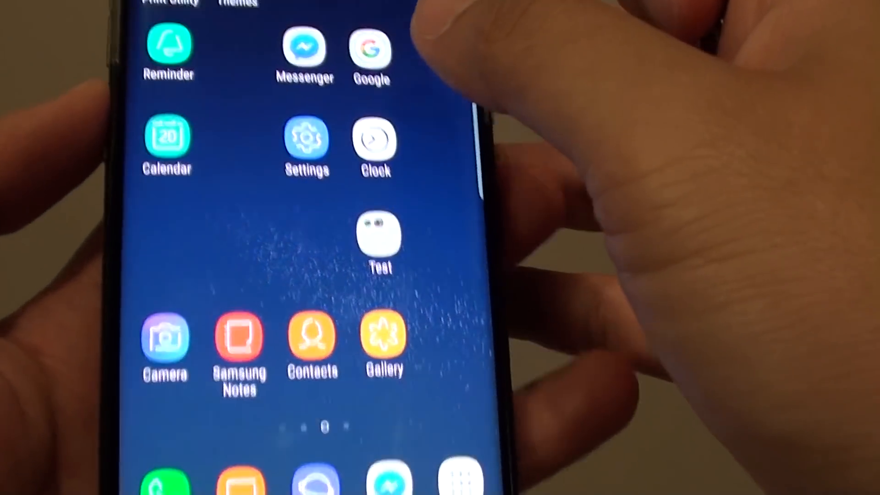
# - Open Storage in Settings and go to Storage settings for each storage device
pyautogui.click(306, 137)
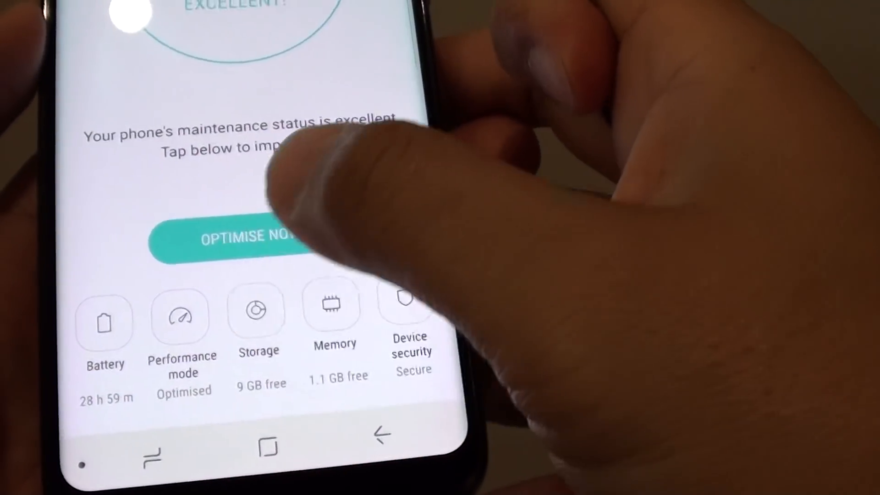
pyautogui.click(257, 312)
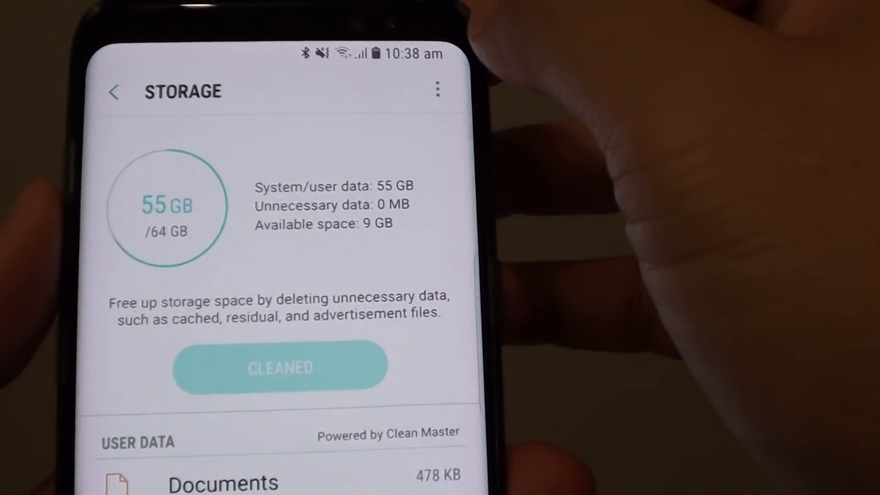
pyautogui.click(437, 91)
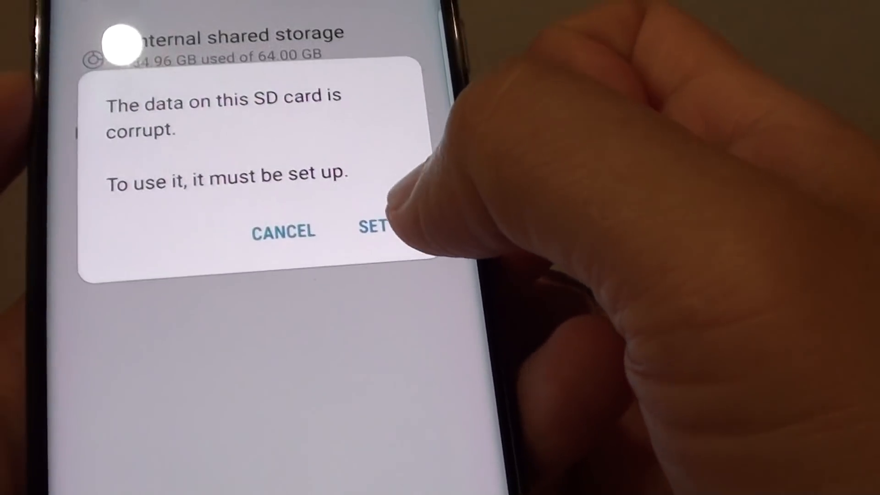
# - Start setup on the corrupt SD card to format it
pyautogui.click(373, 230)
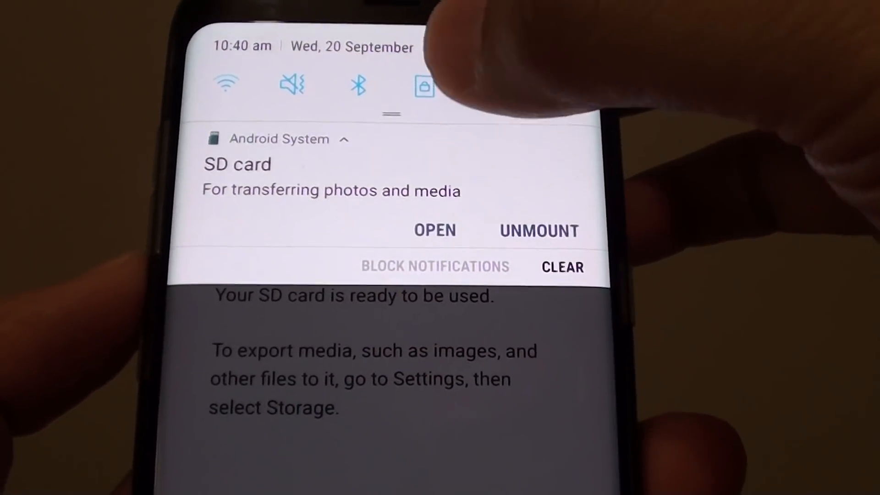
# - Dismiss the notification panel to return to the 64 GB storage overview
pyautogui.click(435, 230)
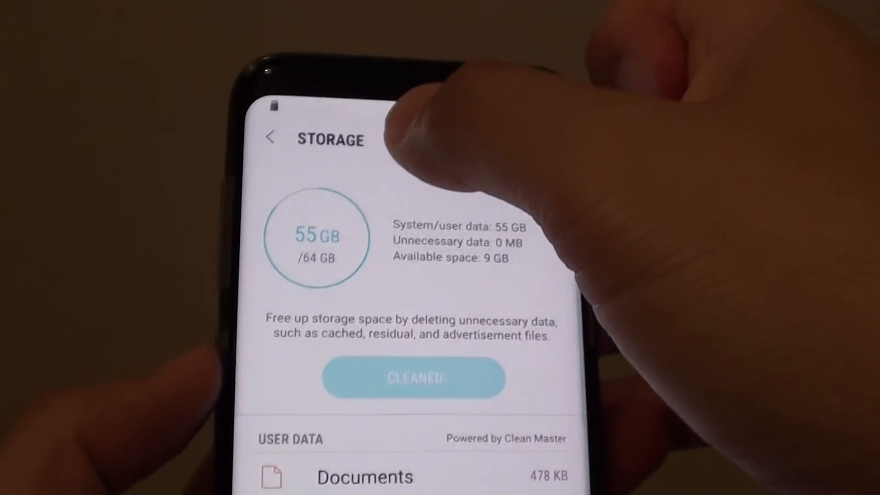
# - Scroll the Storage screen to review the SD card: 736 KB used, 14.7 GB available
pyautogui.scroll(-3)
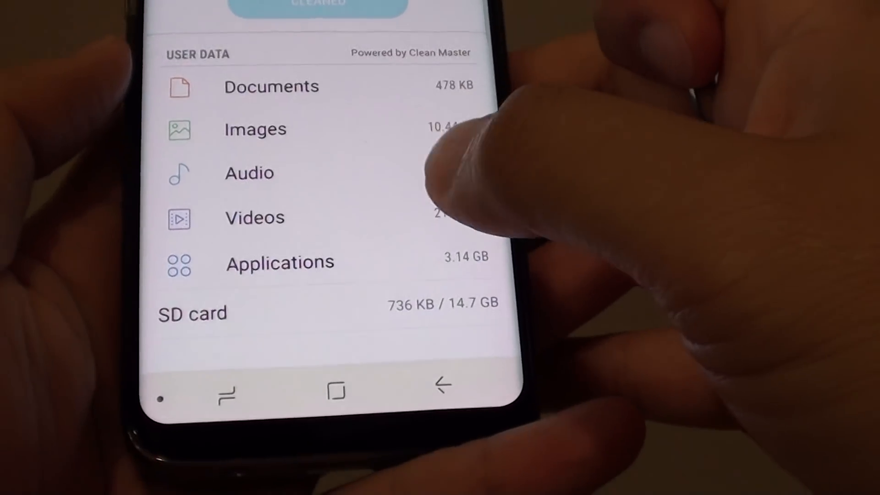
pyautogui.scroll(3)
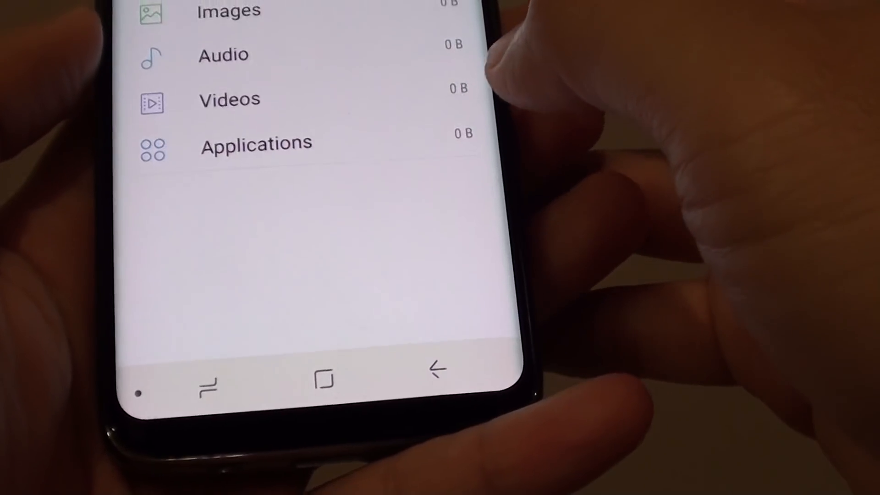
pyautogui.scroll(-3)
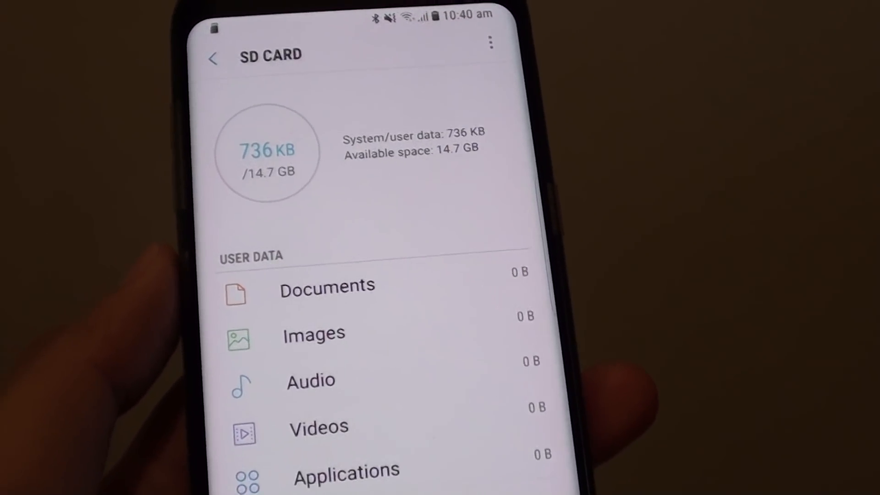
pyautogui.scroll(3)
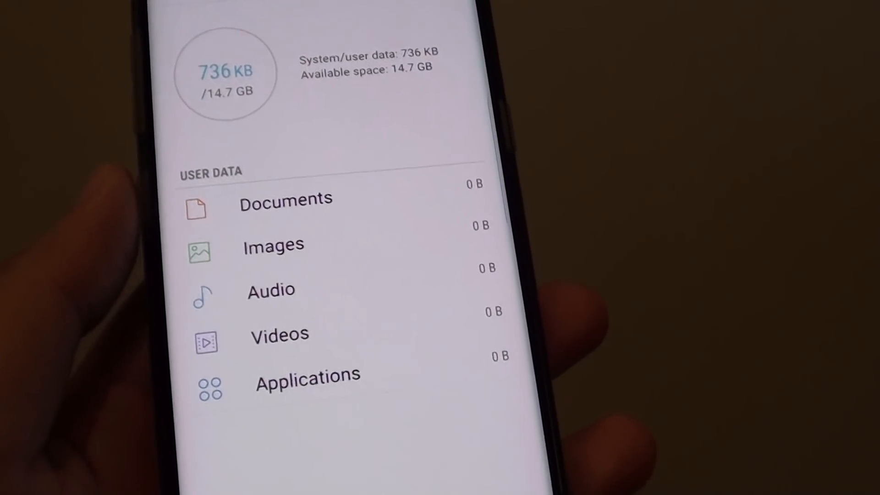